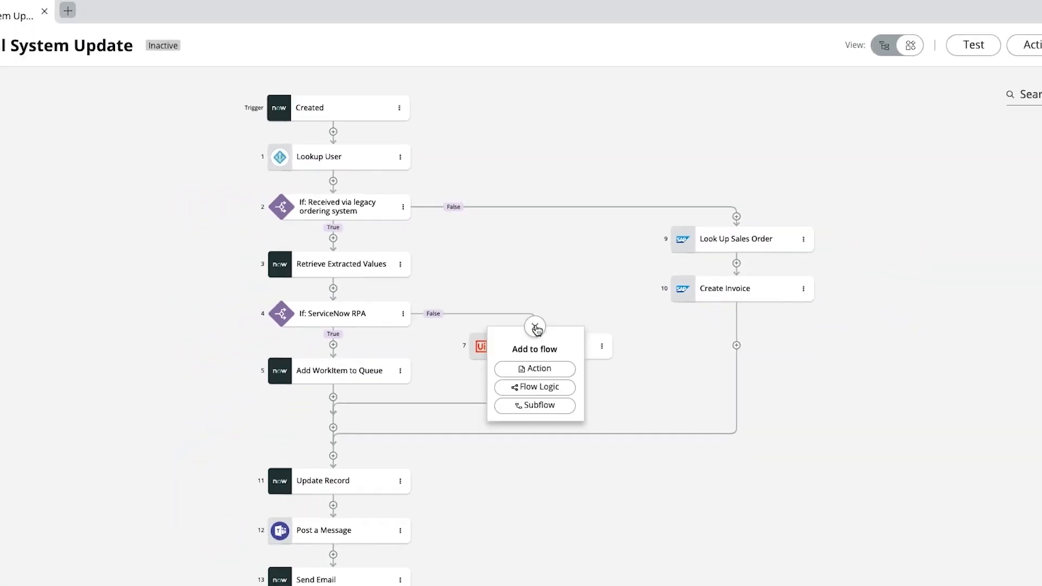
Step: Add an action on the External System Update flow's False branch and browse ServiceNow Core actions
{"action": "left_click", "coordinate": [538, 369]}
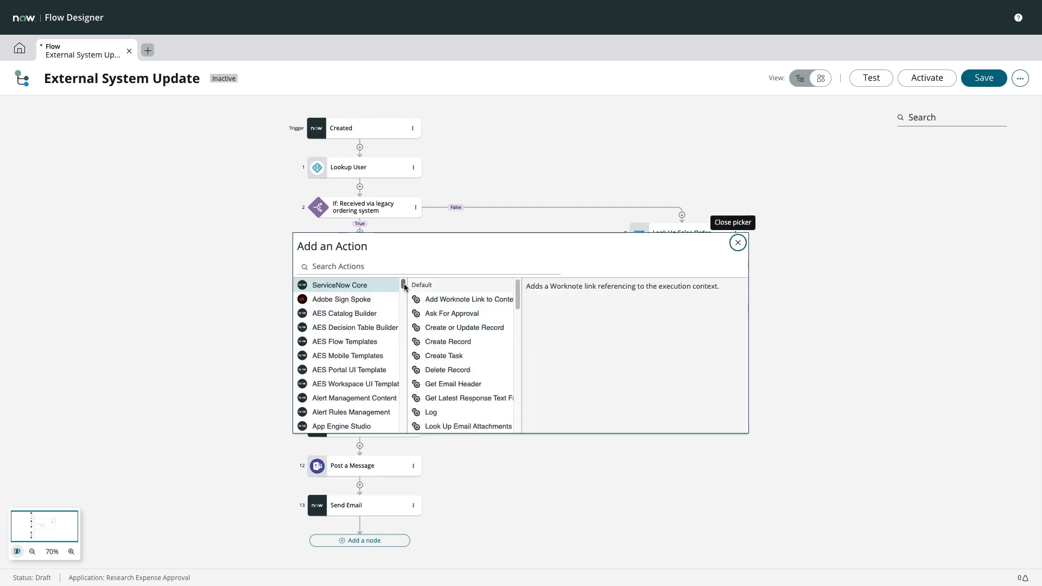
{"action": "scroll", "scroll_direction": "down", "scroll_amount": 3}
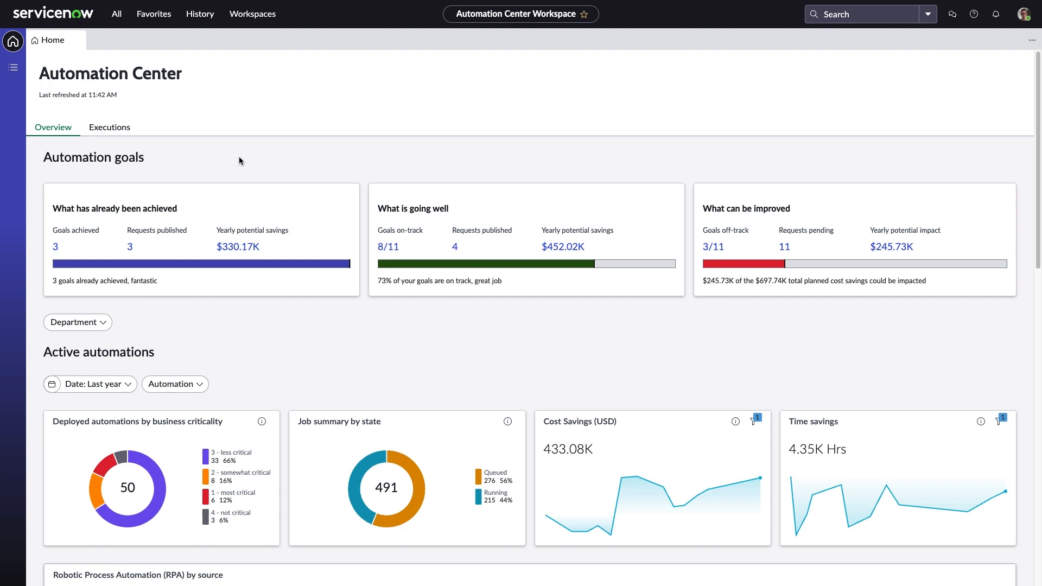
Step: Scroll through the Automation goals cards and Active automations charts, including RPA by source
{"action": "scroll", "scroll_direction": "down", "scroll_amount": 3}
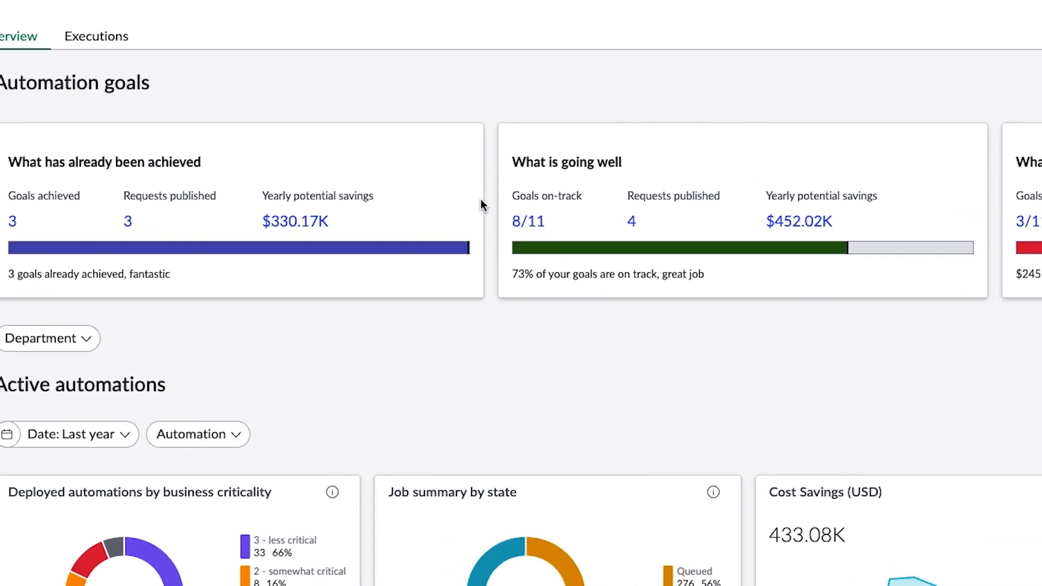
{"action": "scroll", "scroll_direction": "right", "scroll_amount": 3}
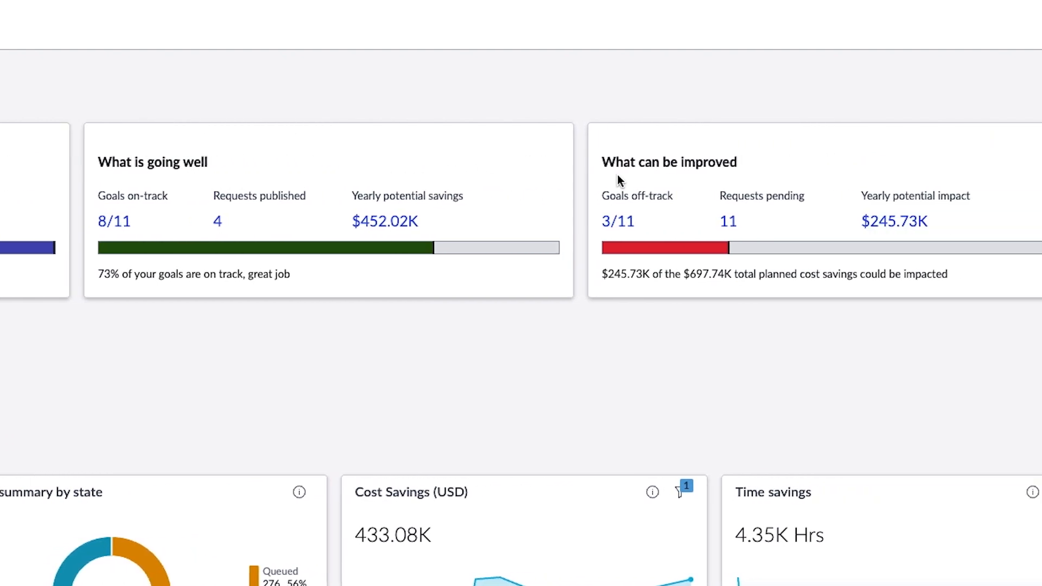
{"action": "scroll", "scroll_direction": "right", "scroll_amount": 3}
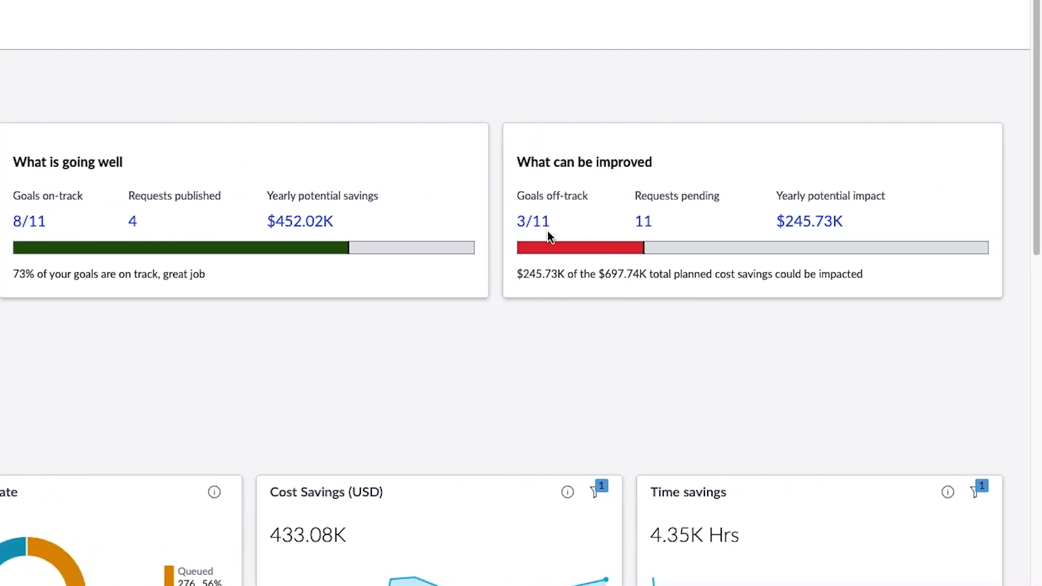
{"action": "scroll", "scroll_direction": "up", "scroll_amount": 3}
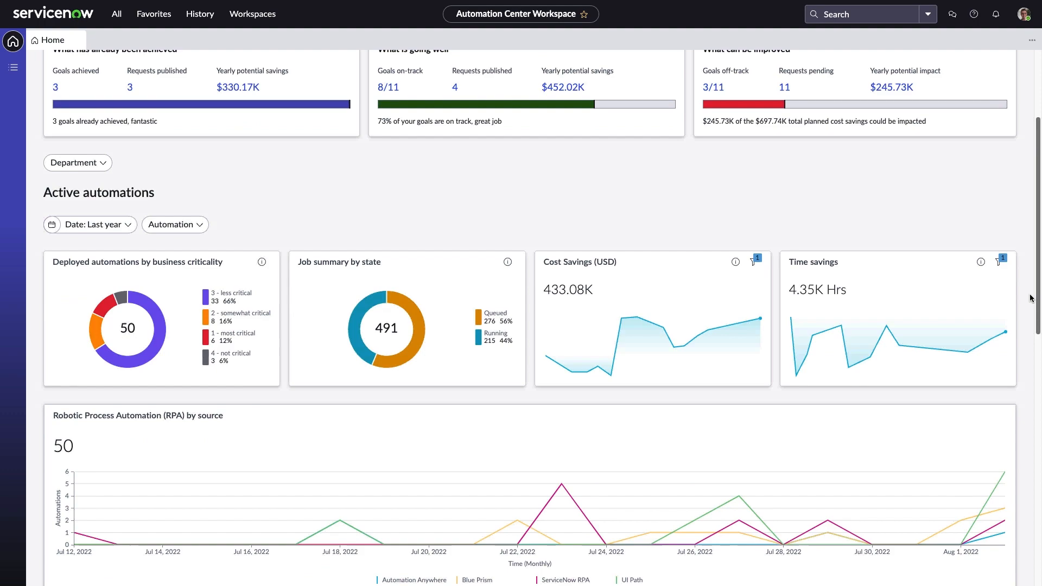
{"action": "scroll", "scroll_direction": "down", "scroll_amount": 3}
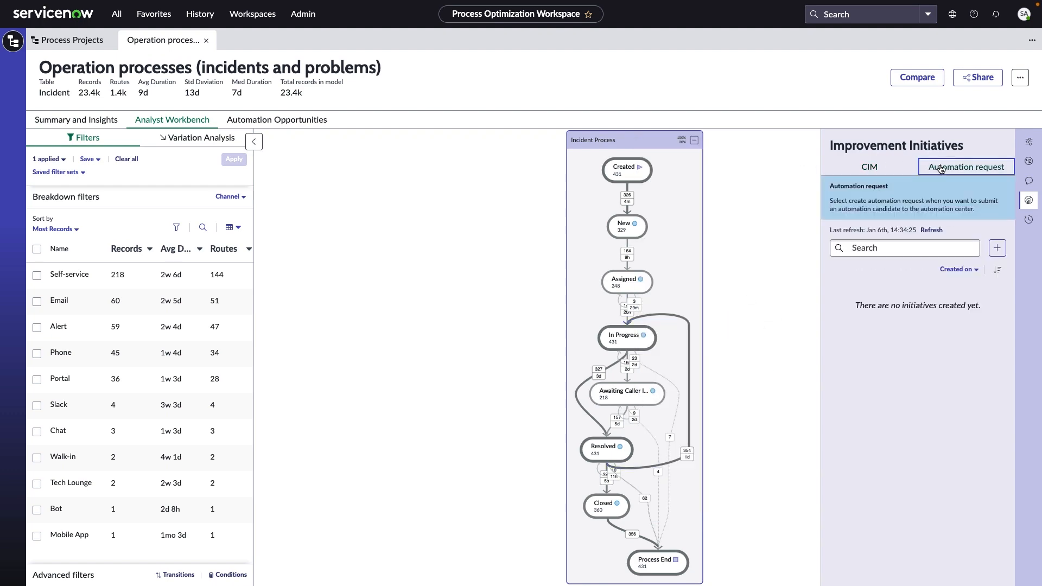
Step: Begin a new automation request from the incidents and problems project's Automation request tab
{"action": "left_click", "coordinate": [997, 248]}
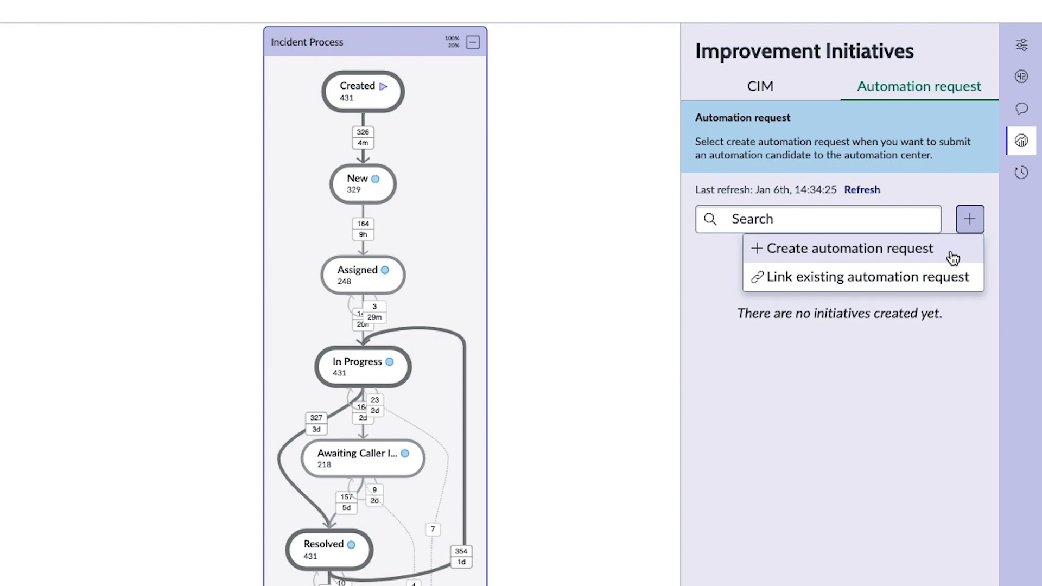
{"action": "left_click", "coordinate": [849, 248]}
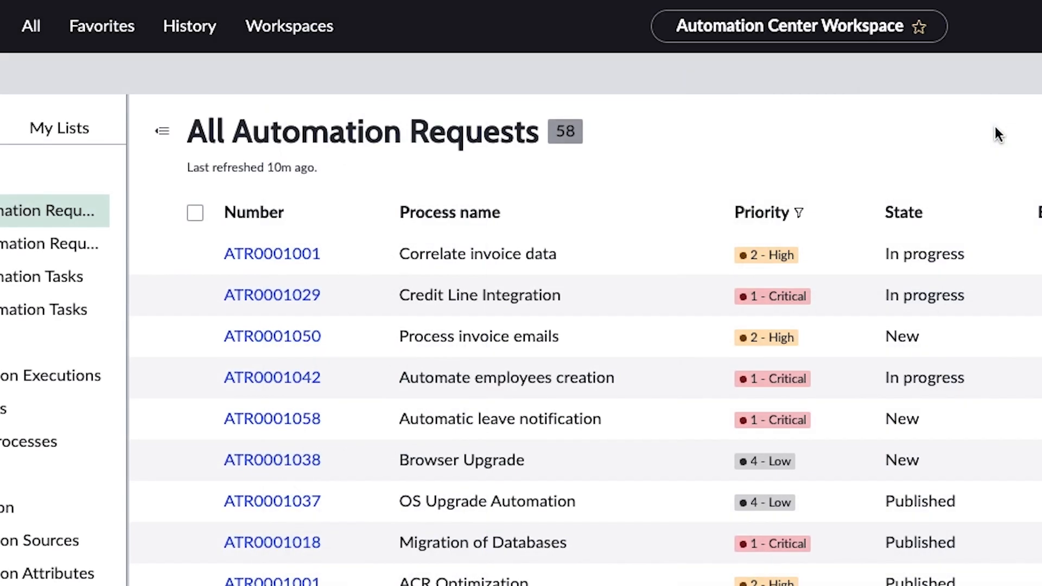
Step: Filter requests to Critical and High priority (19 items), then list the four automation sources
{"action": "left_click", "coordinate": [547, 116]}
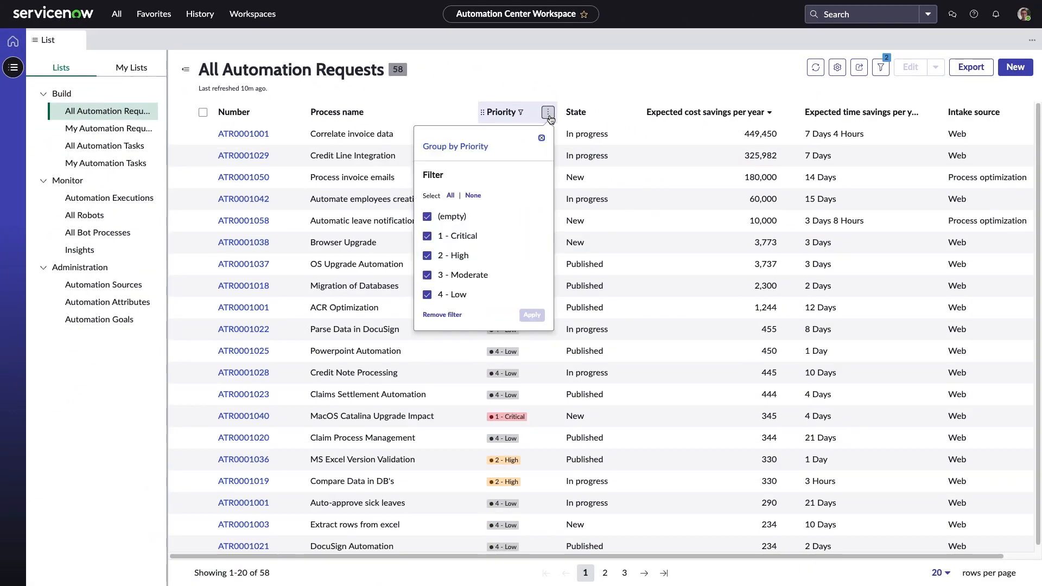
{"action": "left_click", "coordinate": [473, 195]}
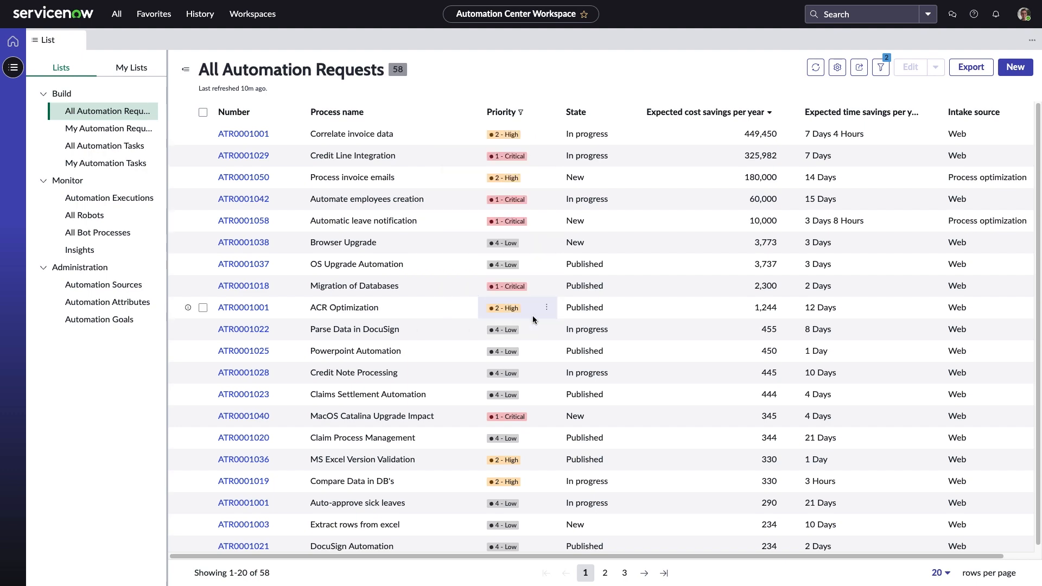
{"action": "left_click", "coordinate": [881, 66]}
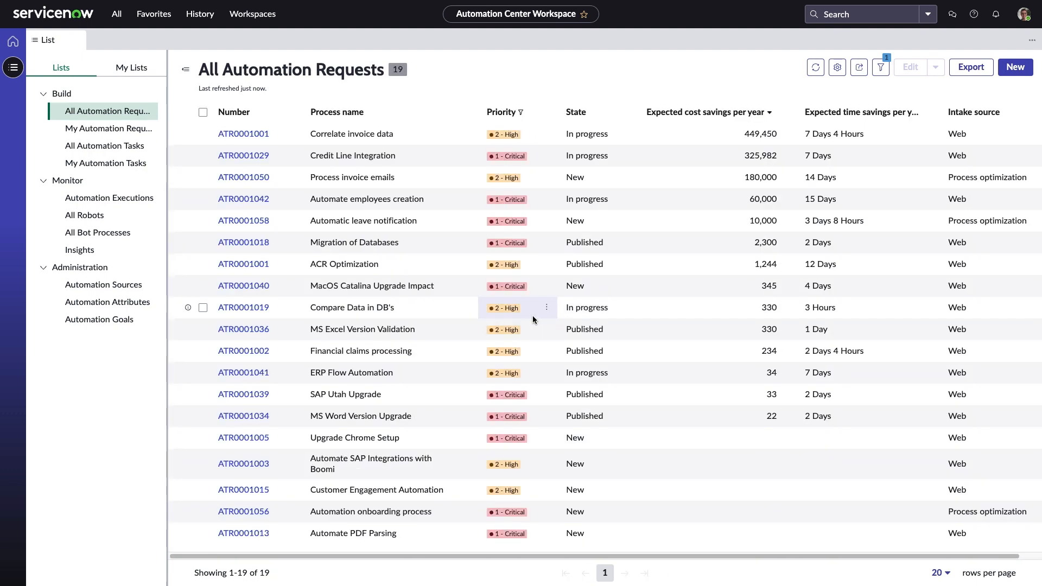
{"action": "left_click", "coordinate": [103, 285]}
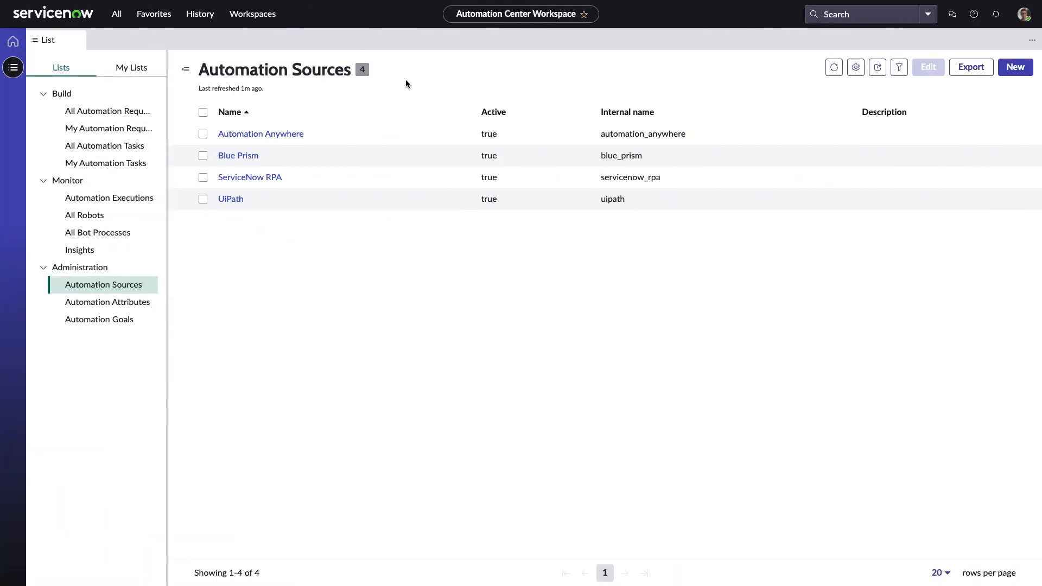
{"action": "mouse_move", "coordinate": [346, 155]}
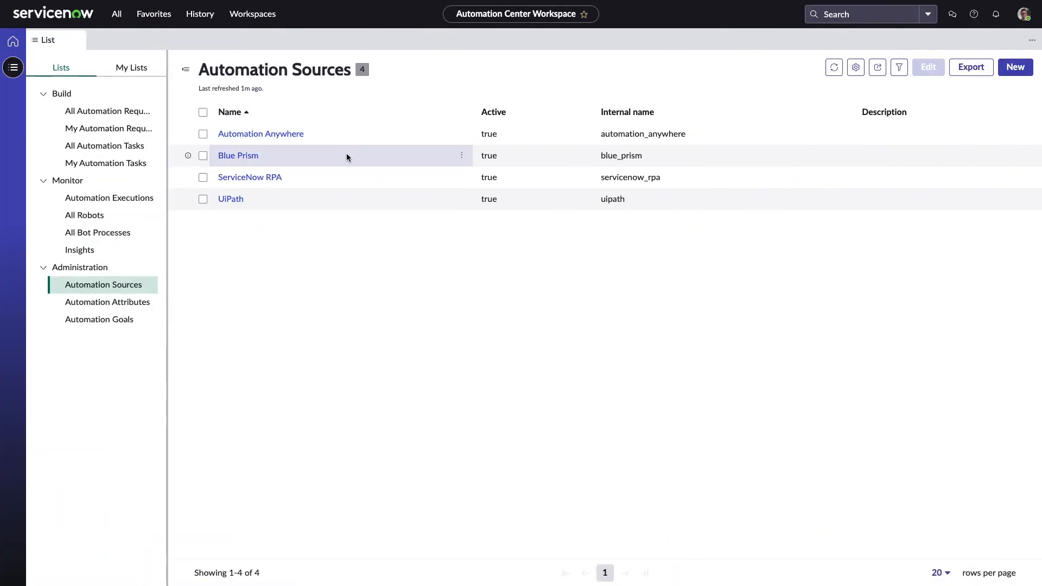
{"action": "mouse_move", "coordinate": [339, 198]}
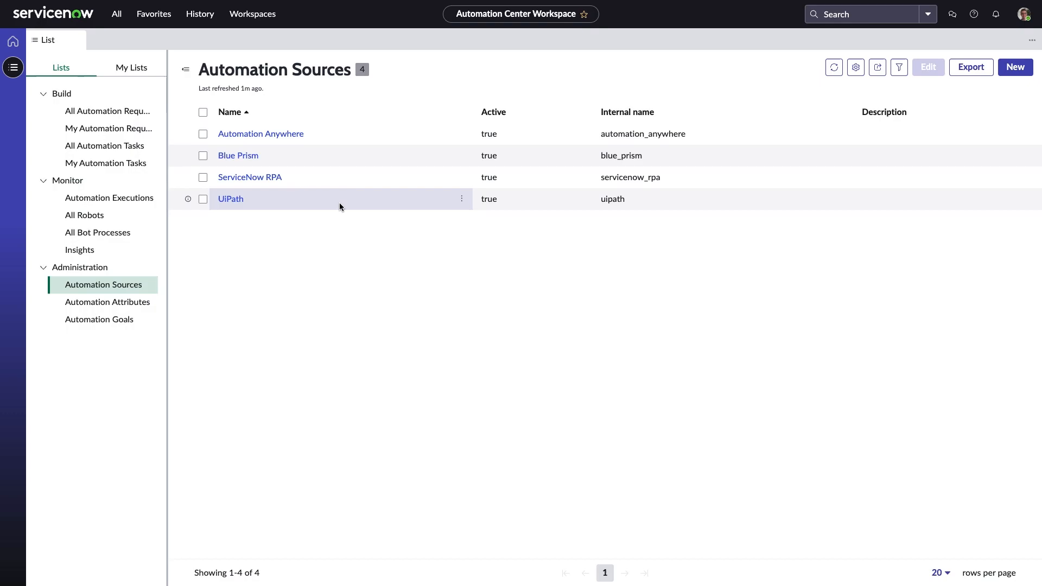